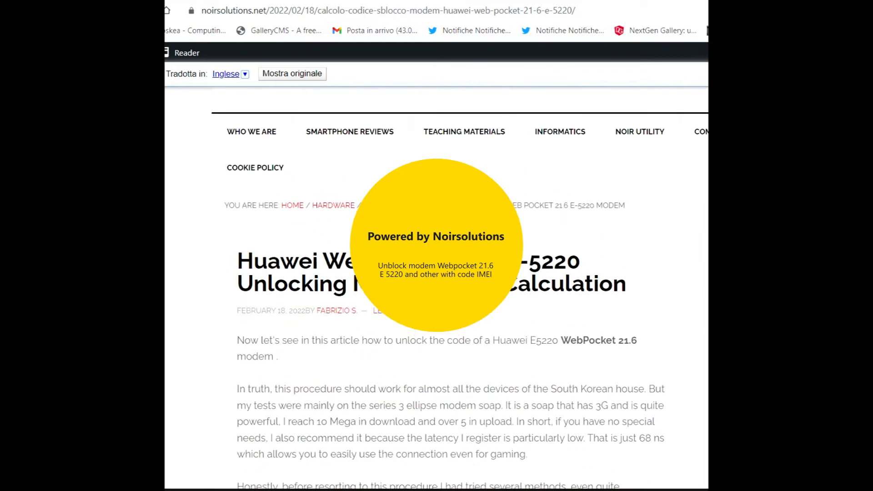
Step: Select the article's full web address in the address bar
scroll("up", 3)
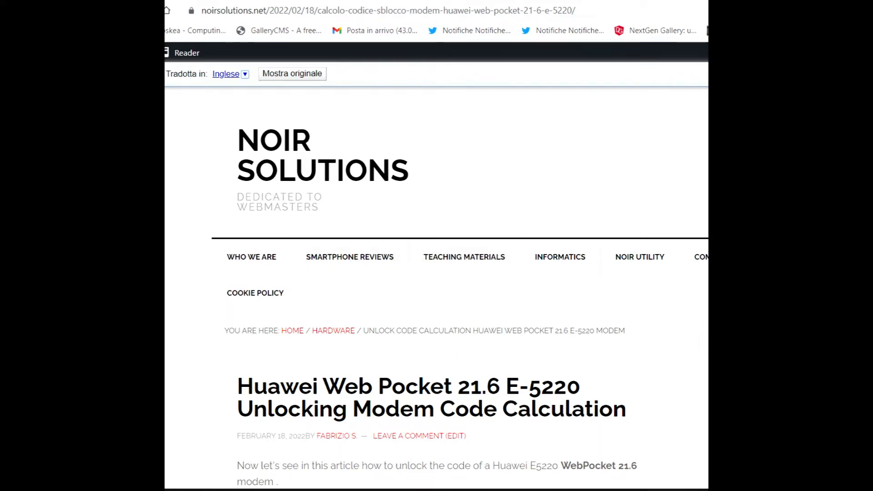
mouse_move(286, 172)
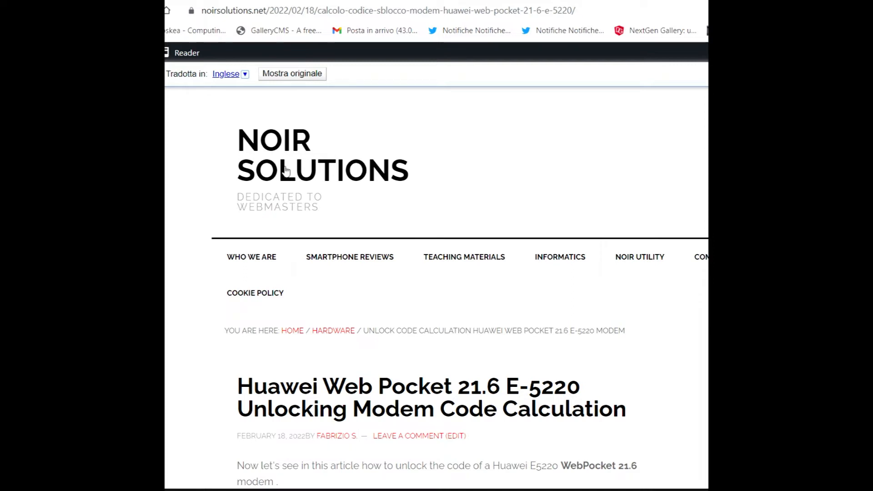
mouse_move(284, 21)
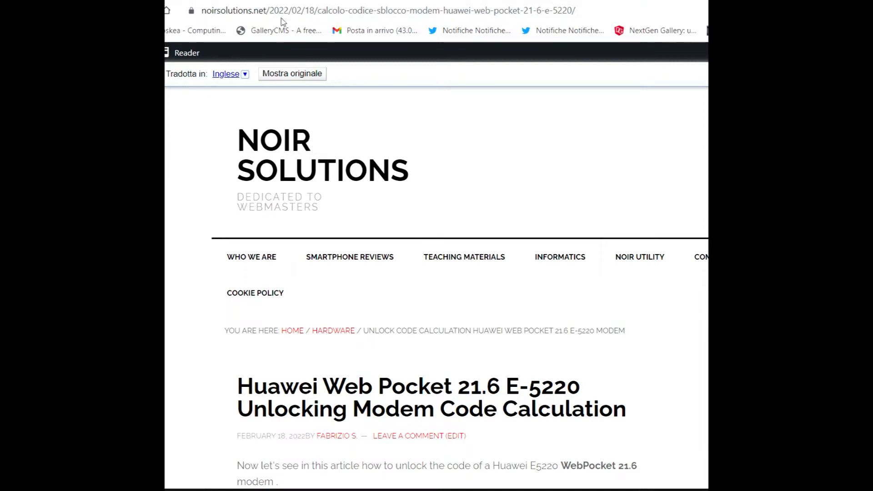
left_click(384, 10)
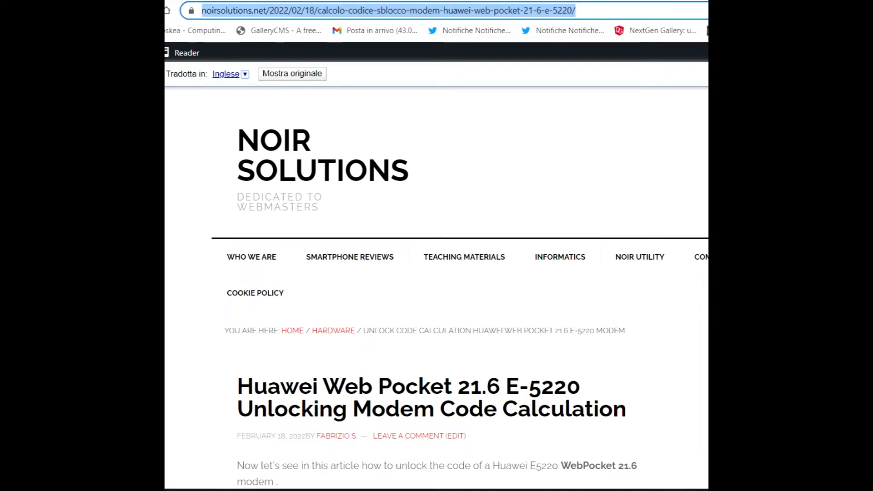
left_click(390, 10)
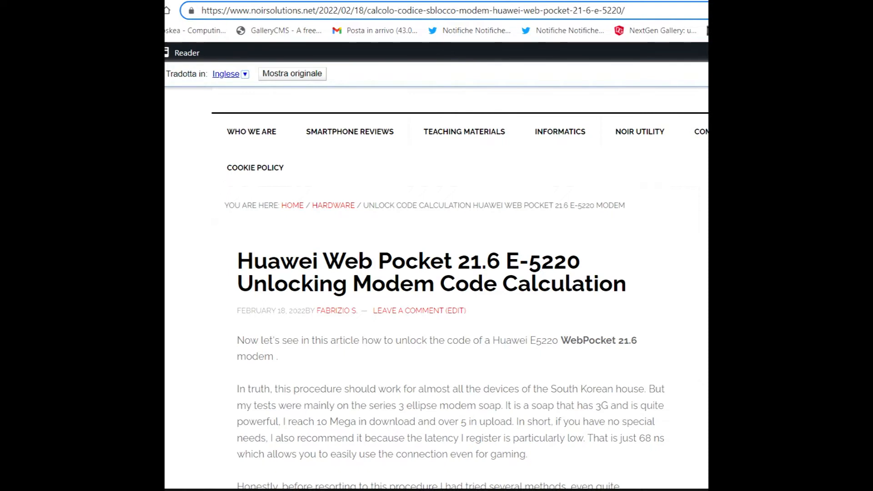
left_click(390, 10)
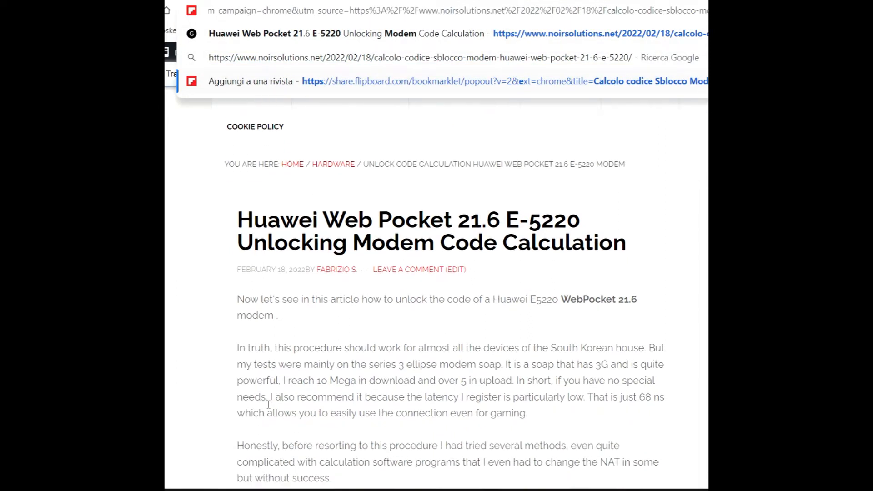
Step: Scroll down to the 'Unlock Huawei 21.6 E 5220 Modem with unlock codes' heading
scroll("down", 3)
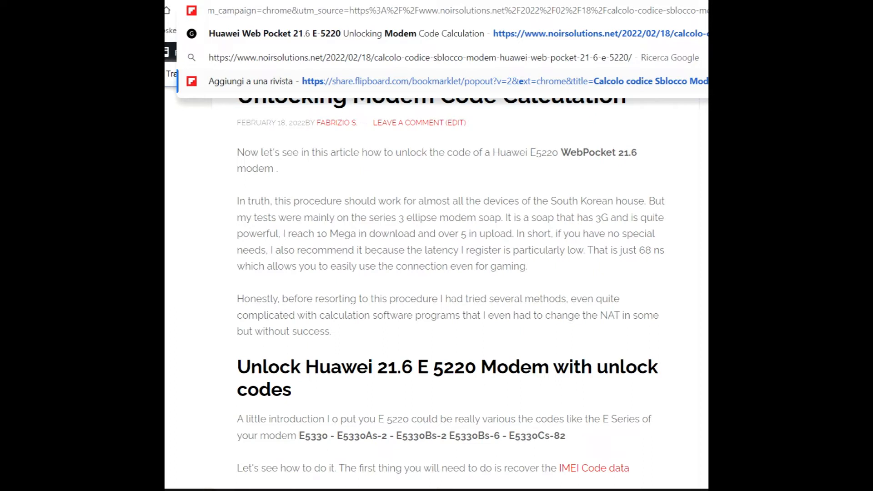
scroll("down", 3)
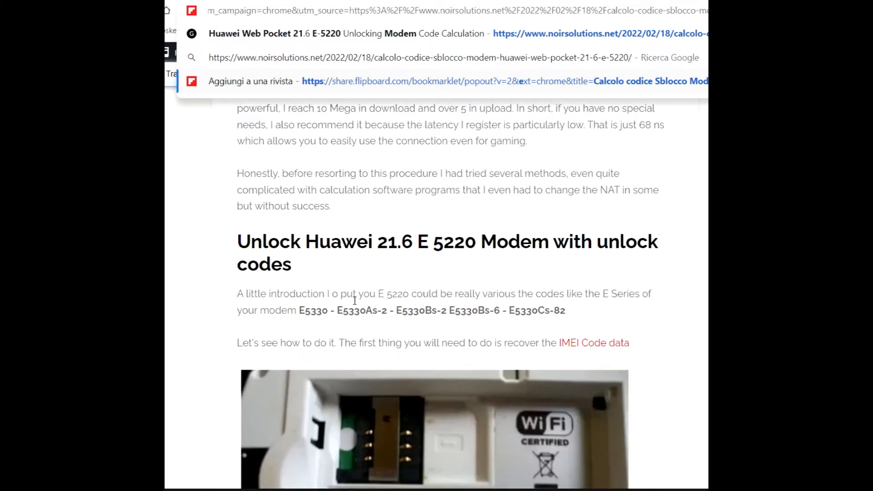
scroll("down", 3)
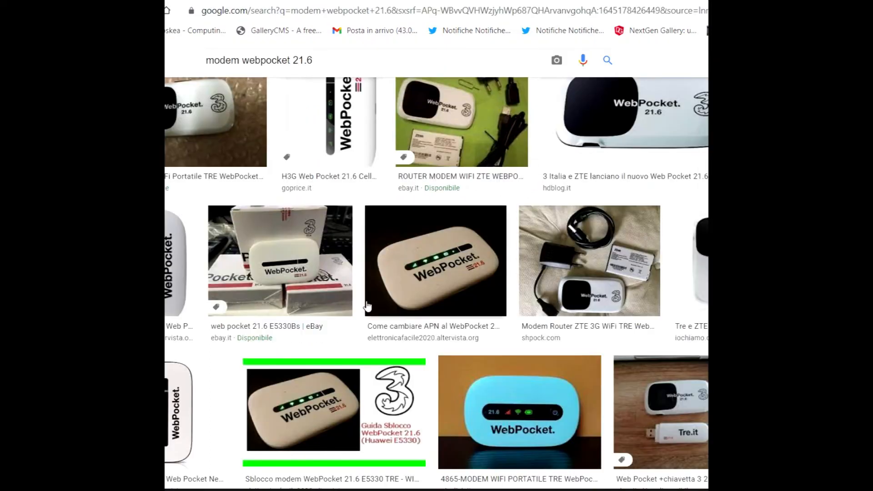
mouse_move(472, 284)
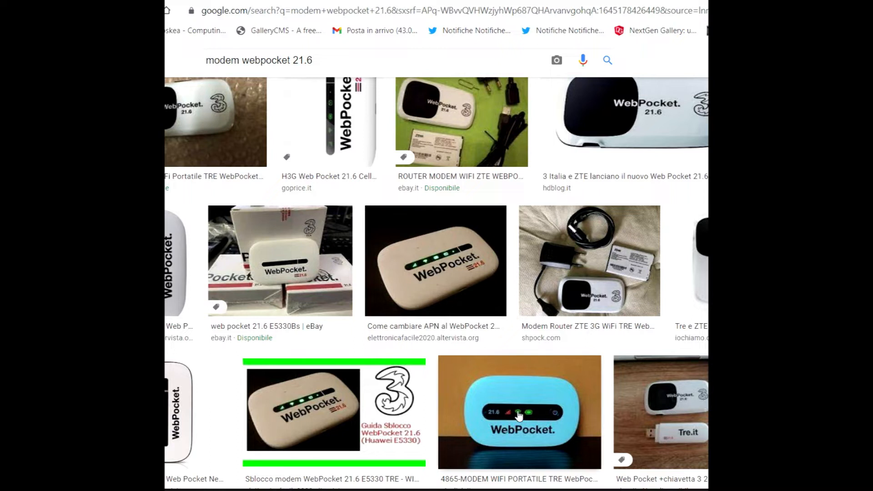
mouse_move(289, 277)
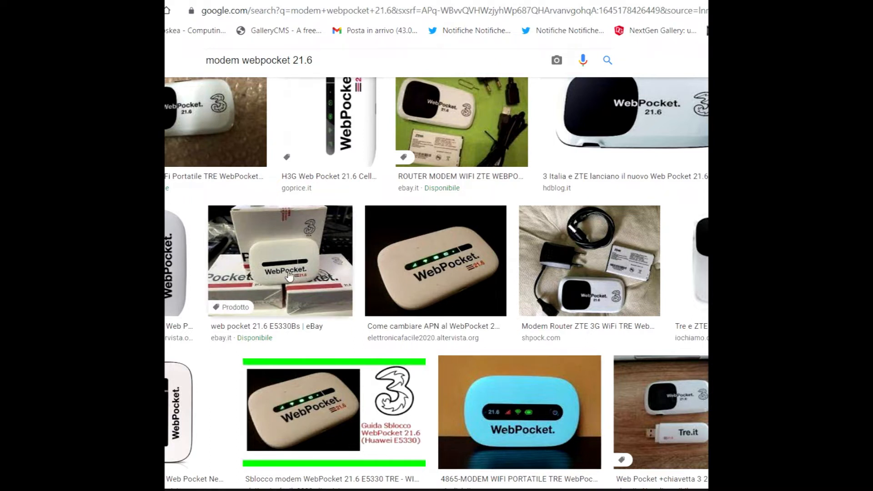
mouse_move(286, 273)
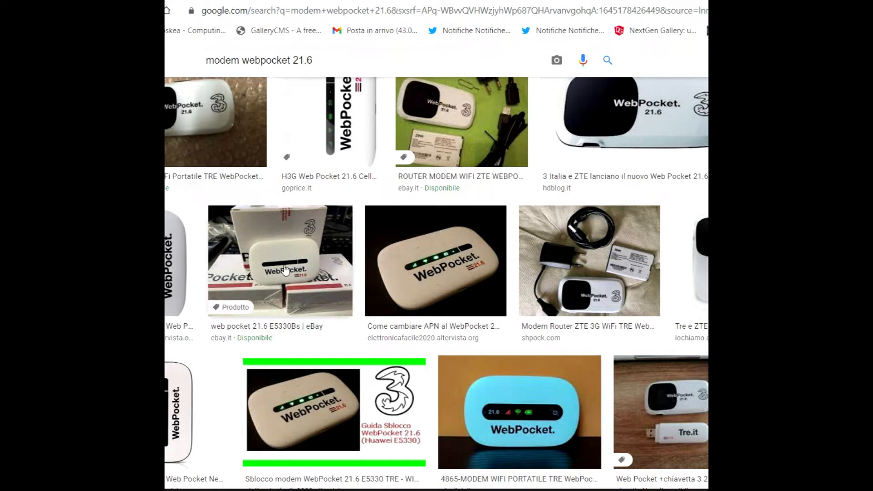
mouse_move(305, 311)
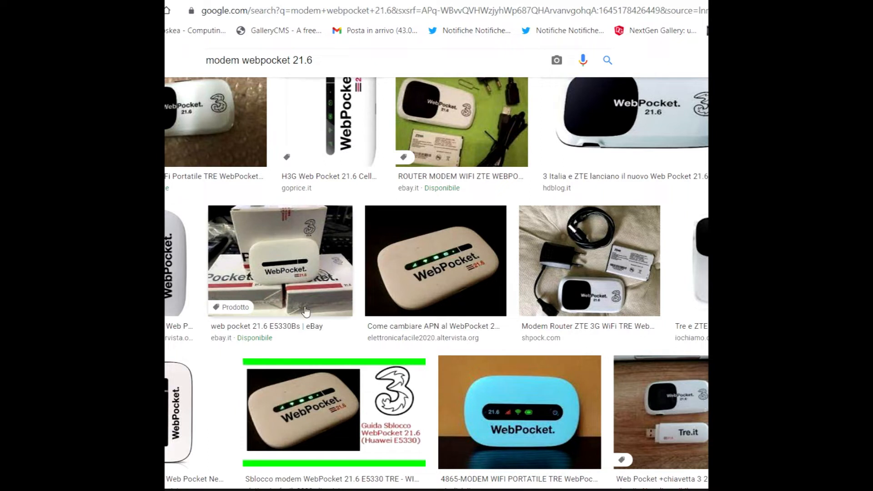
mouse_move(295, 422)
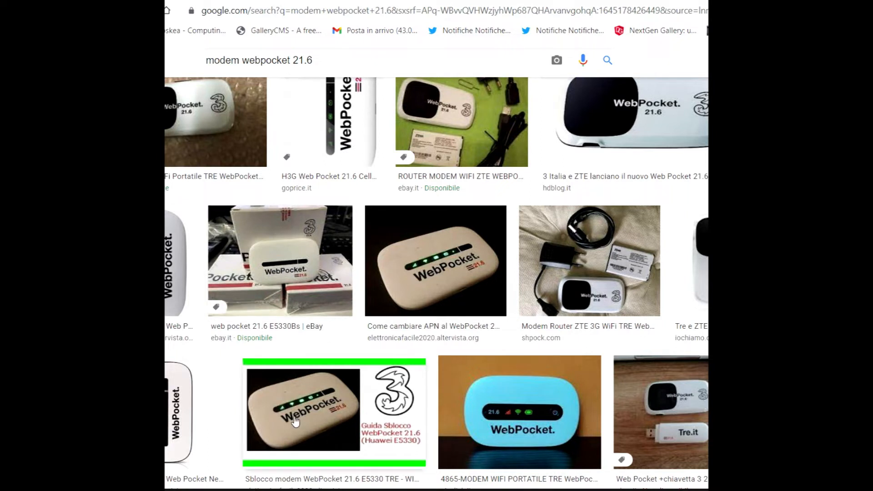
mouse_move(304, 414)
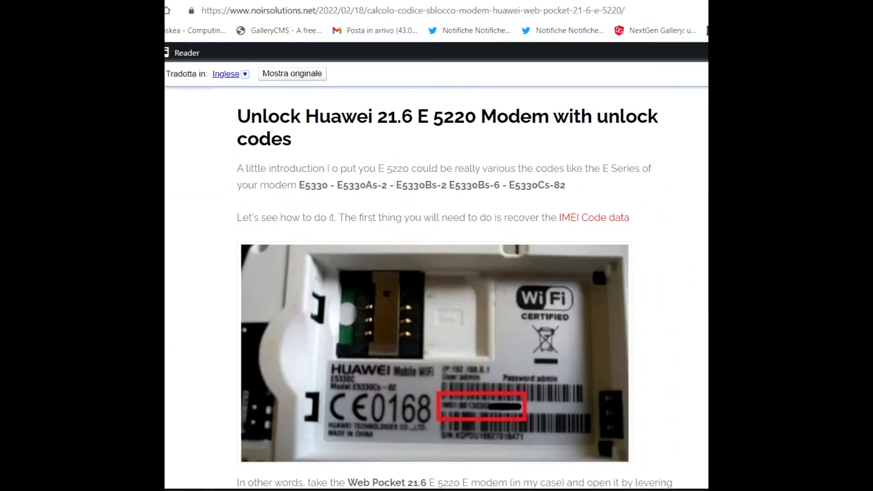
Step: Scroll past the IMEI label photo to the 35/86 prefix warning and 192.168.1.1 instruction
scroll("down", 3)
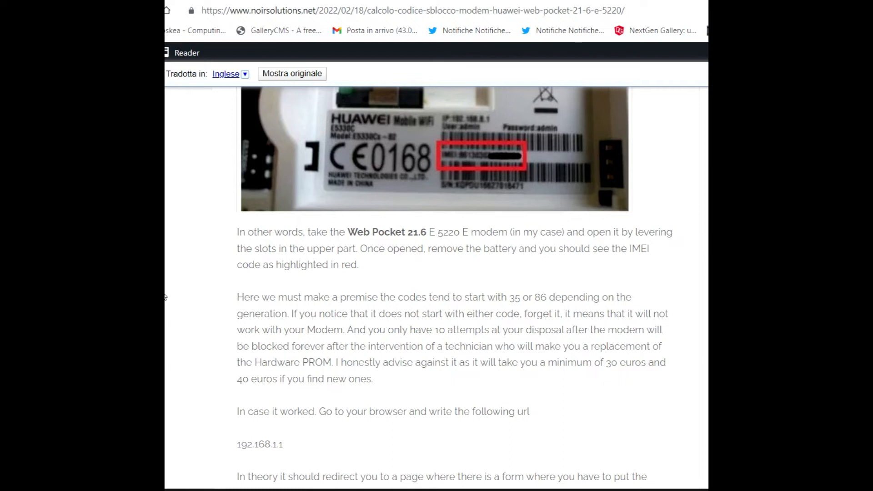
Step: Scroll down to the 35 and 86 unlock-code links and the New Algo Calculator screenshot
scroll("down", 3)
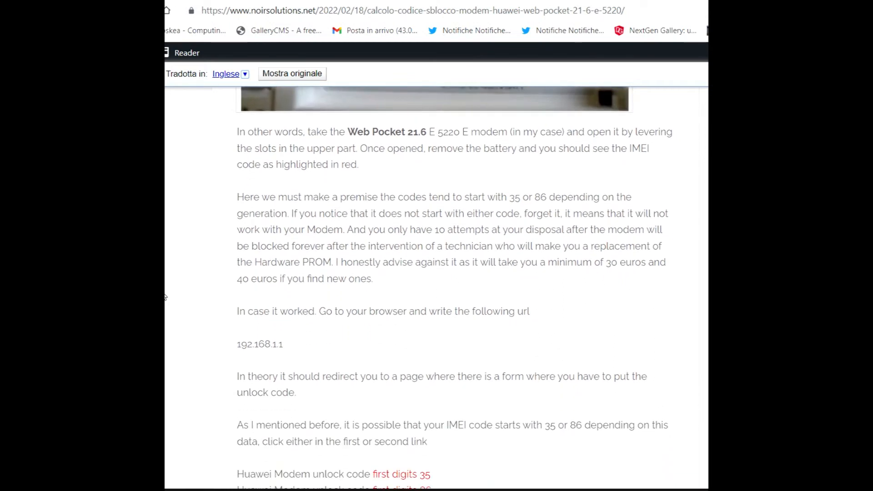
scroll("down", 3)
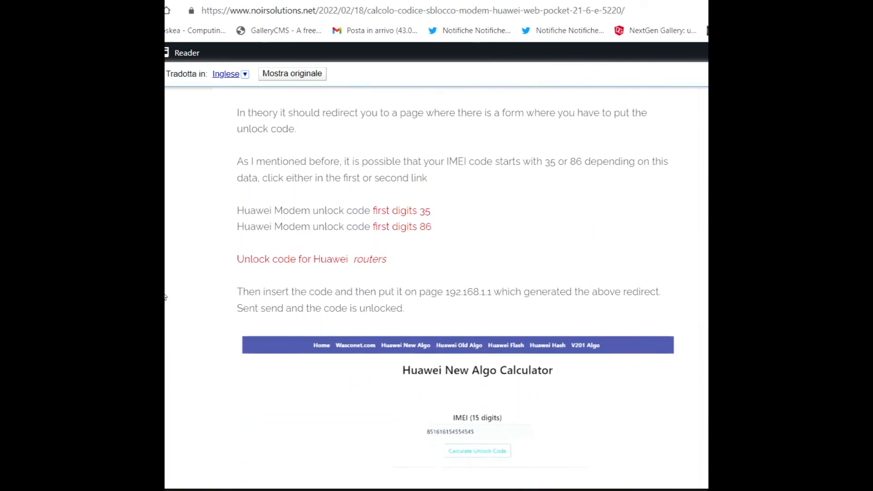
scroll("down", 3)
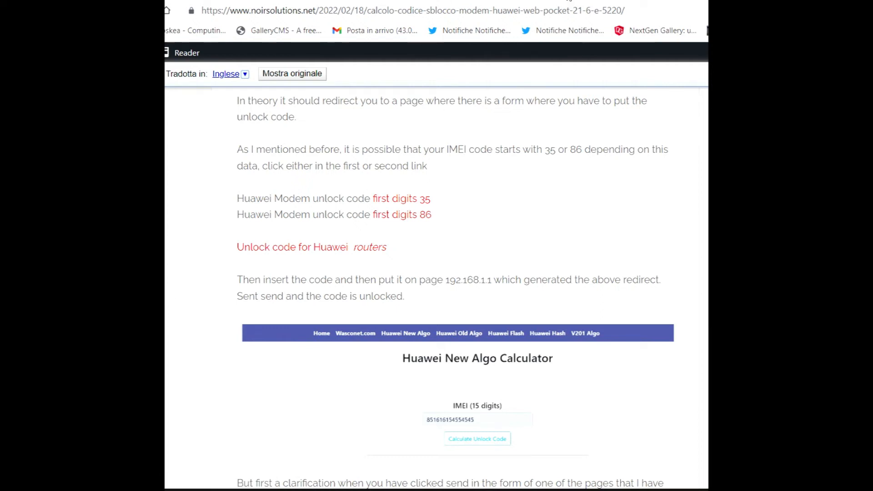
mouse_move(372, 192)
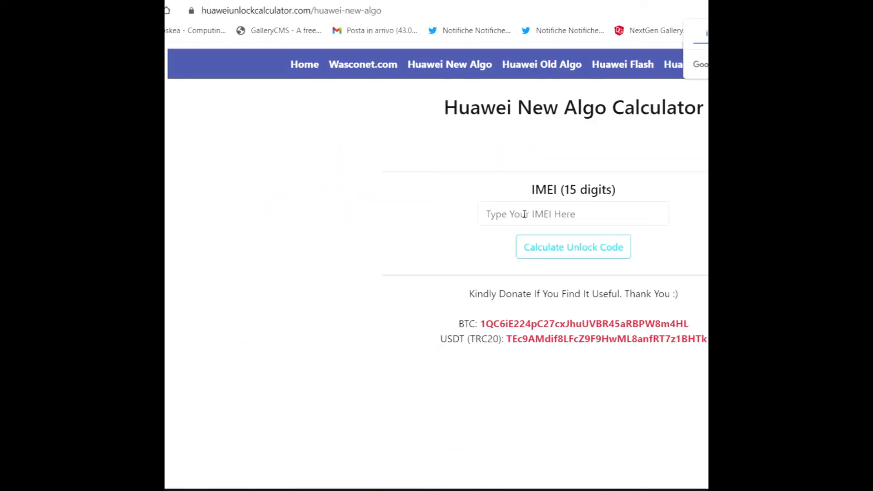
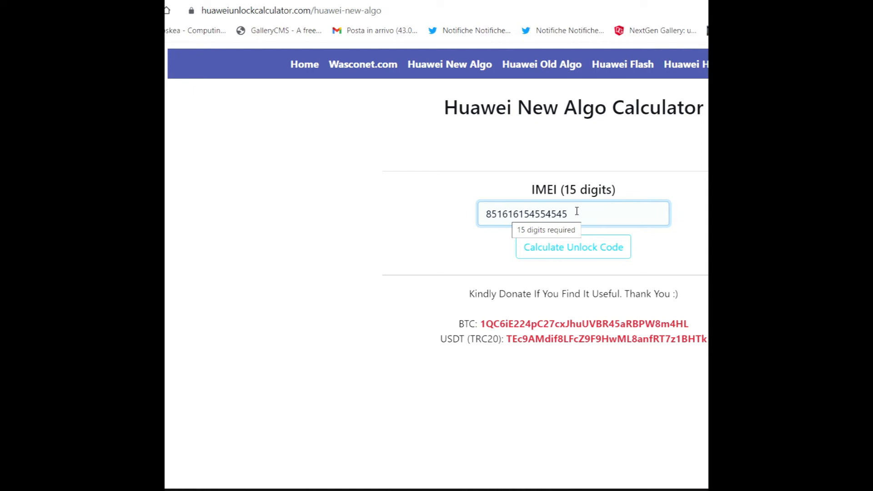
mouse_move(445, 228)
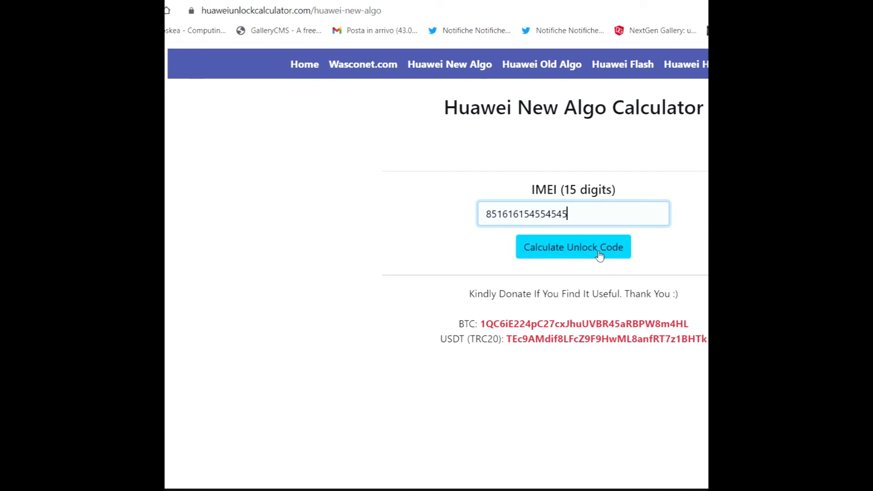
left_click(573, 246)
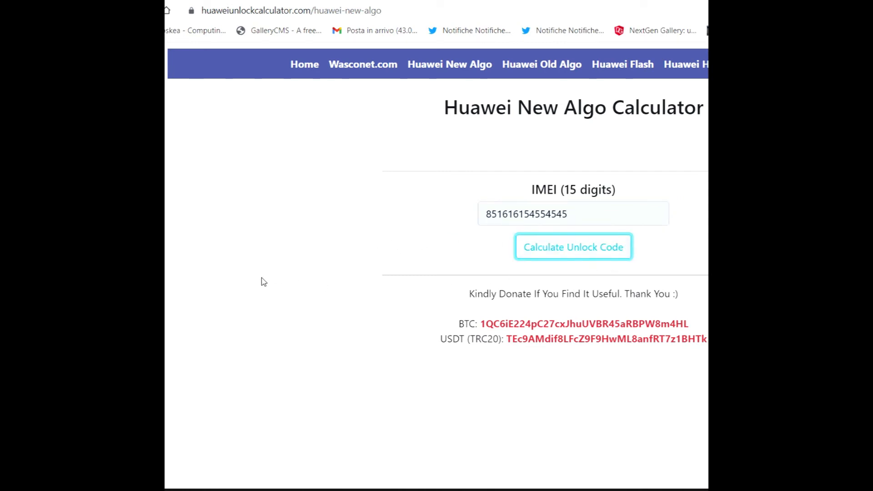
left_click(572, 247)
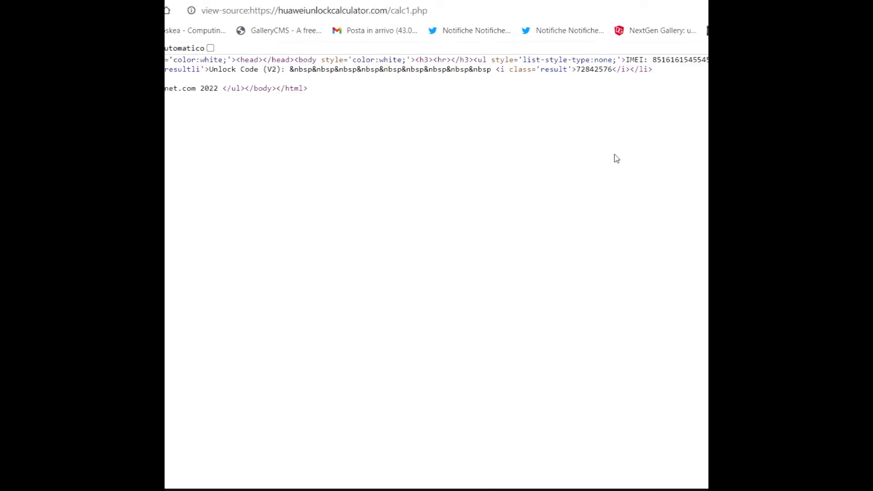
mouse_move(678, 108)
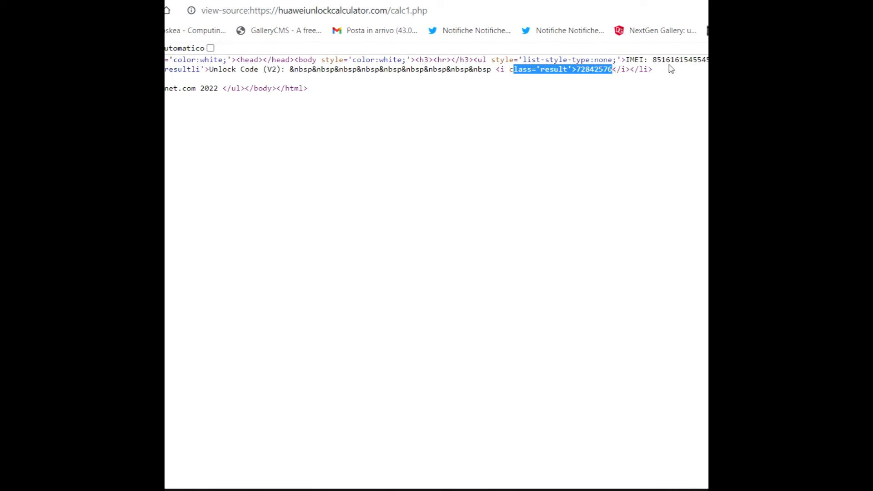
mouse_move(575, 84)
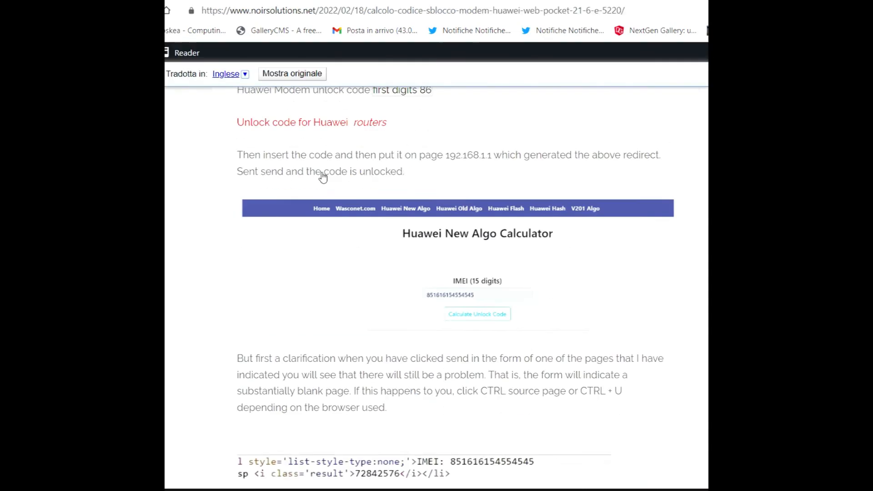
Step: Scroll to the source snippet with i class='result' and code 72842576, then back to the calculator screenshot
scroll("down", 3)
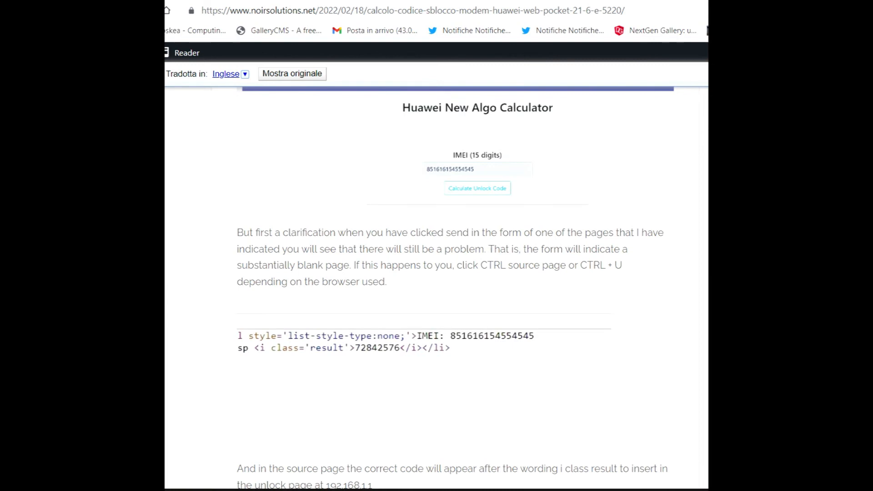
scroll("down", 3)
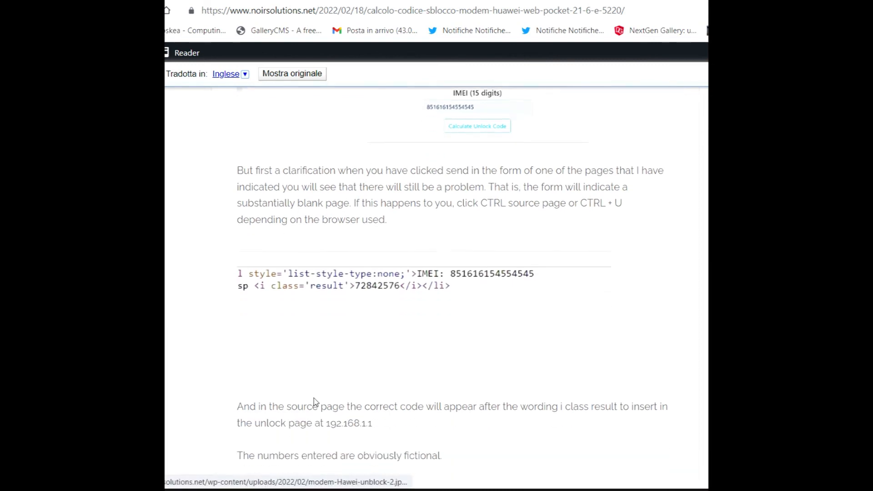
scroll("down", 3)
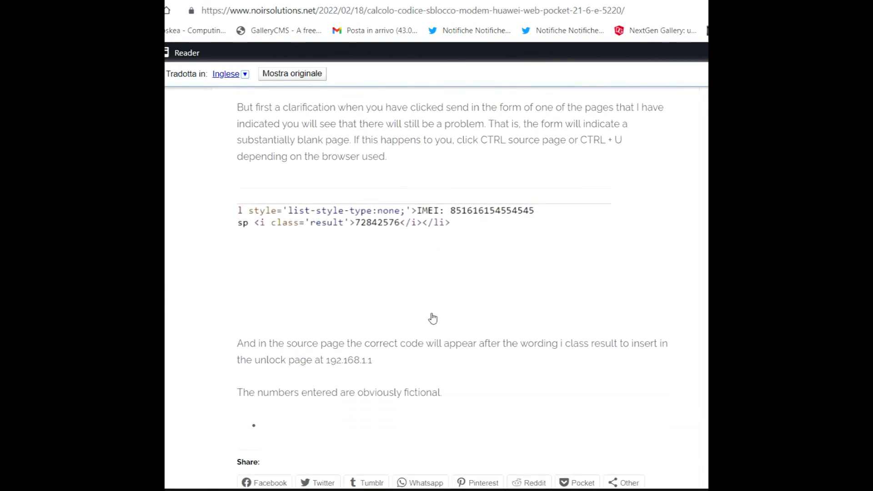
mouse_move(257, 354)
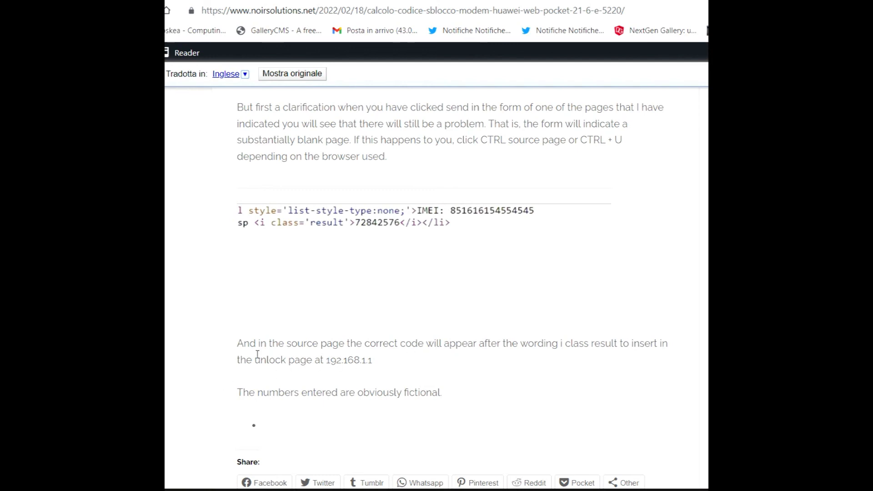
mouse_move(401, 364)
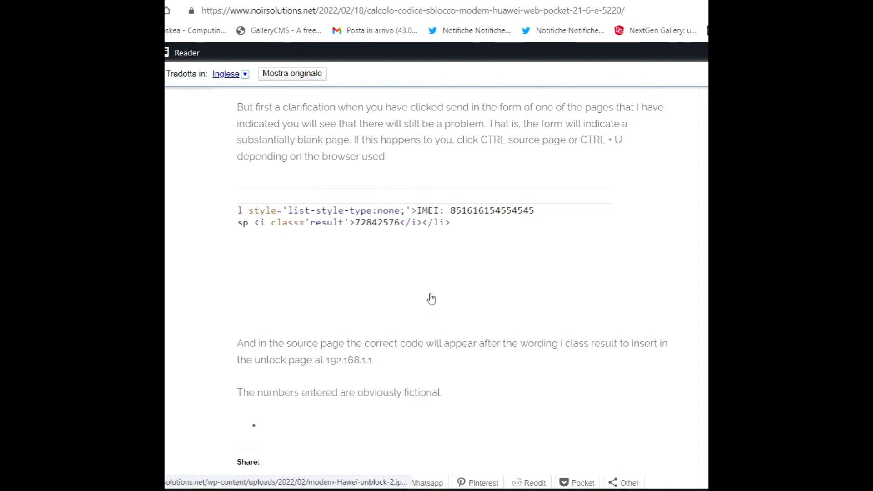
mouse_move(444, 244)
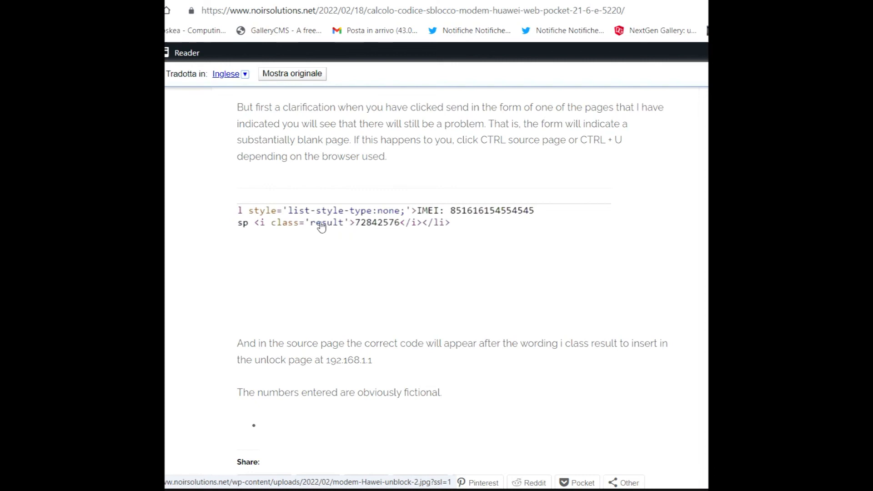
mouse_move(354, 230)
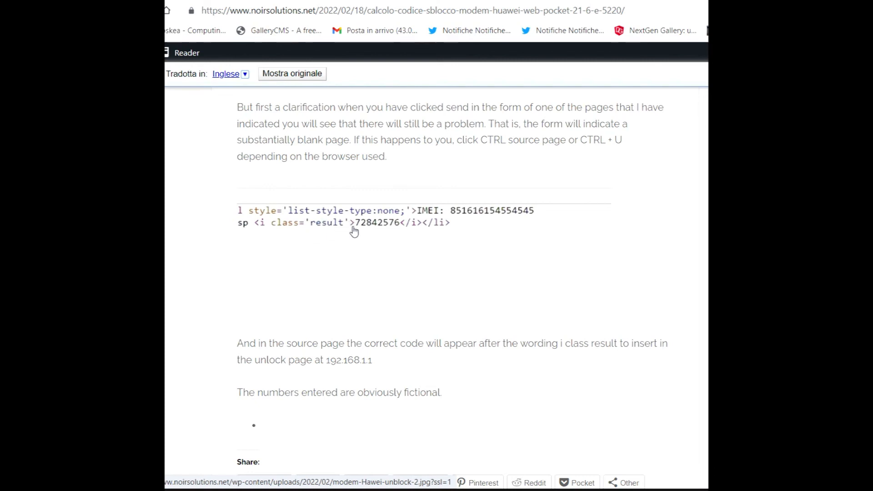
mouse_move(380, 231)
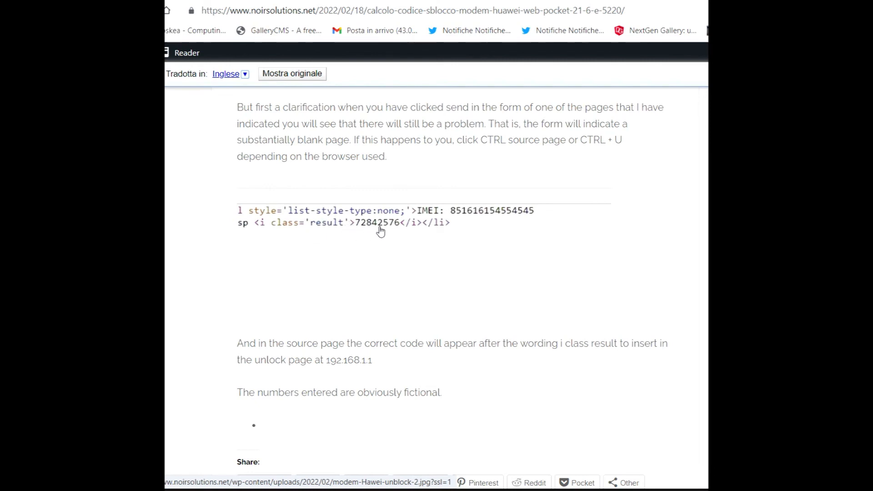
mouse_move(372, 230)
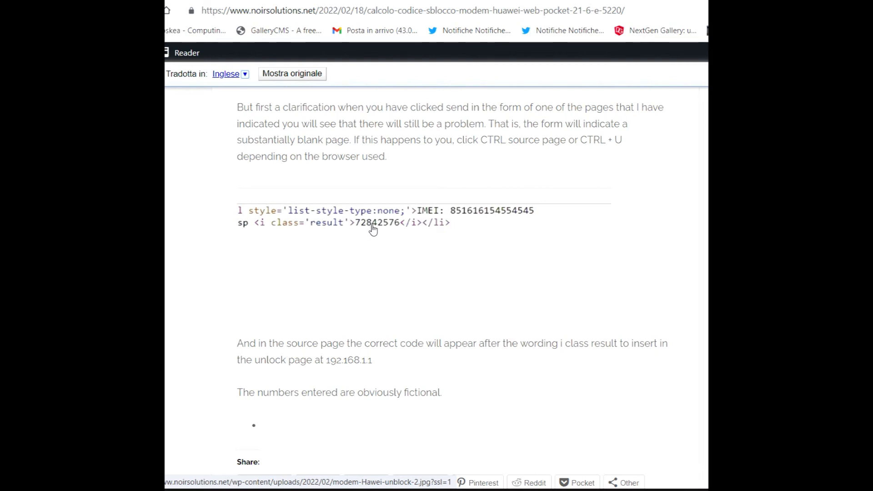
mouse_move(400, 235)
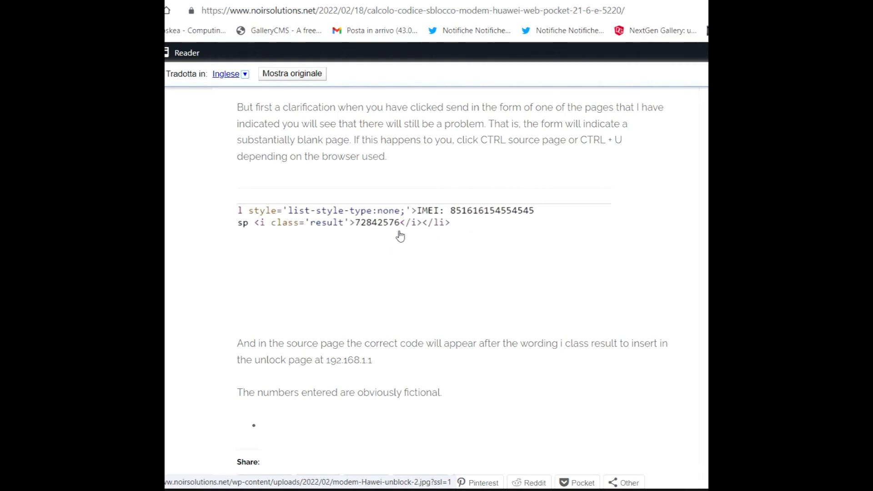
scroll("up", 3)
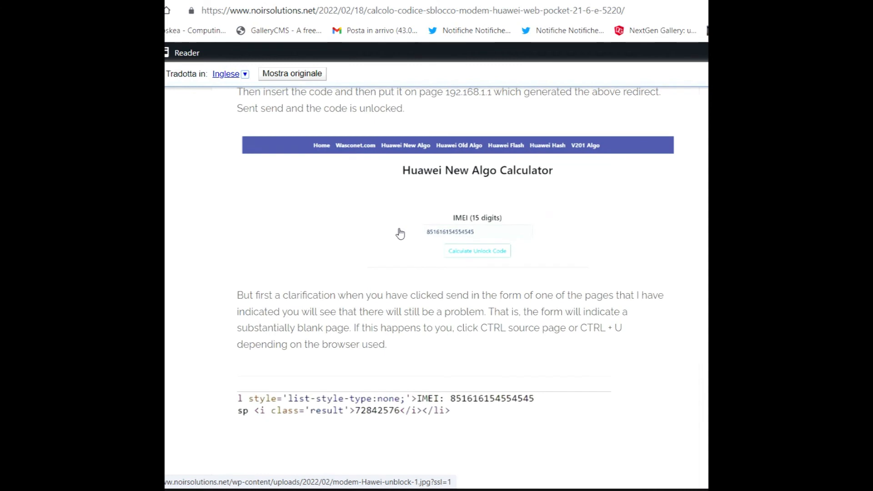
mouse_move(493, 7)
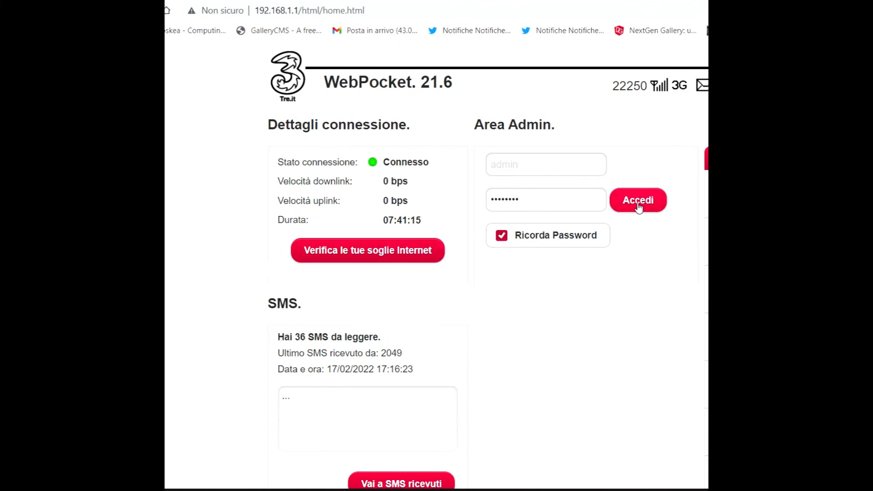
Step: Log in with the admin password via Accedi and view the admin options
left_click(638, 200)
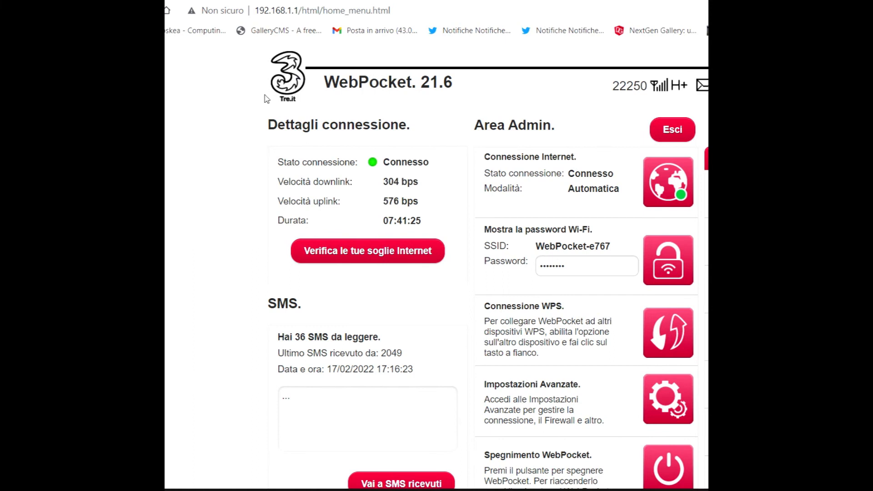
mouse_move(289, 85)
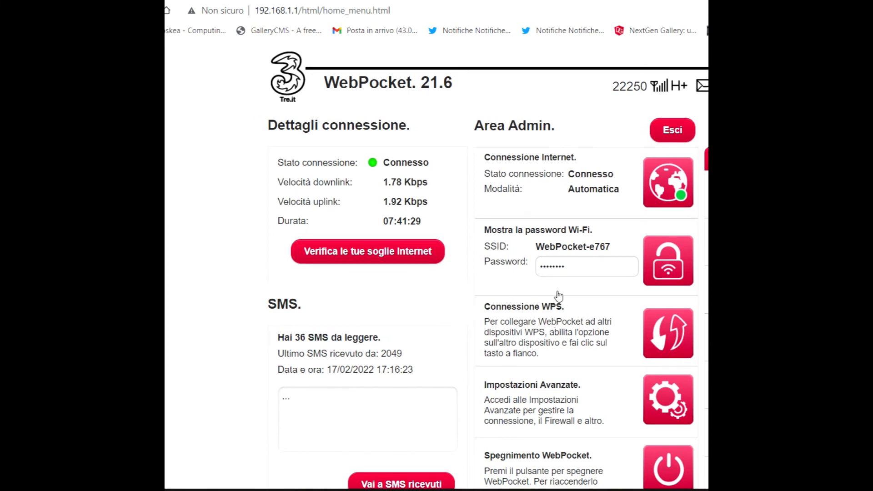
mouse_move(253, 188)
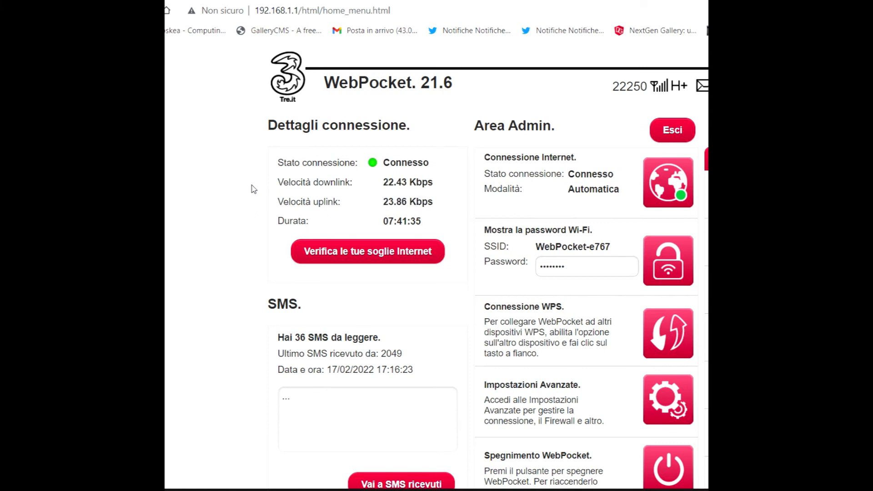
mouse_move(310, 155)
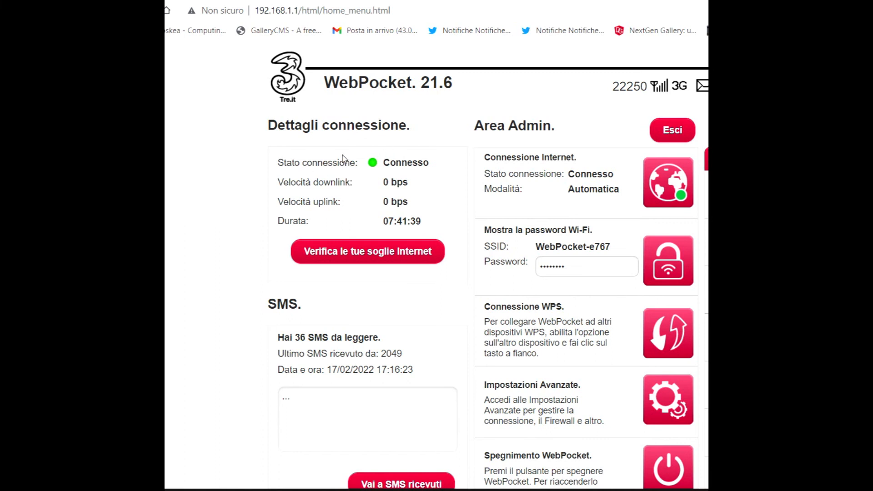
mouse_move(329, 152)
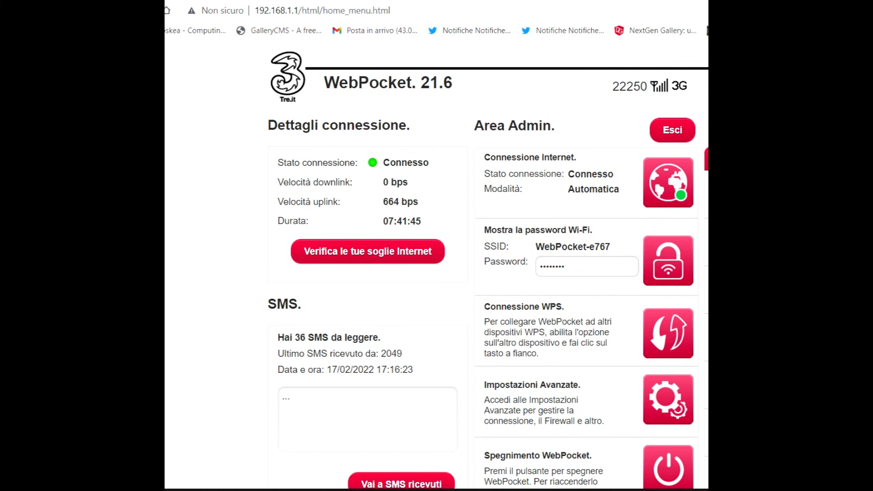
scroll("down", 3)
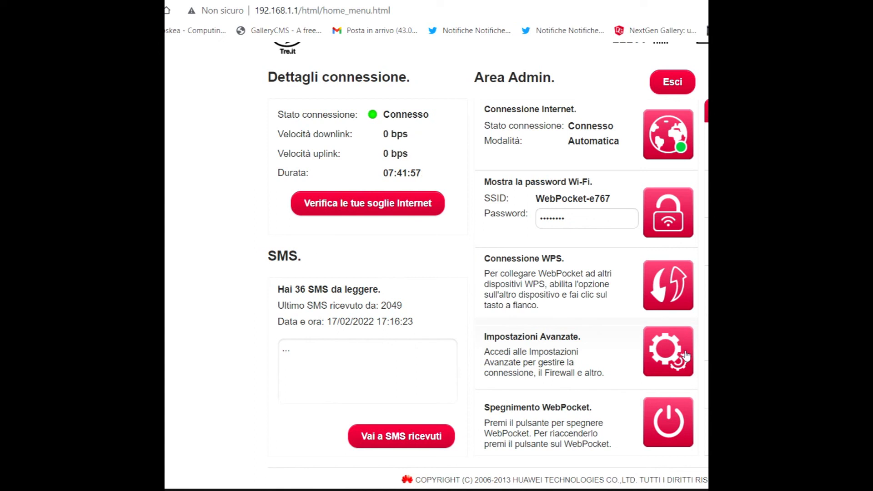
Step: Enter Impostazioni Avanzate and show the Sicurezza firewall settings
left_click(668, 351)
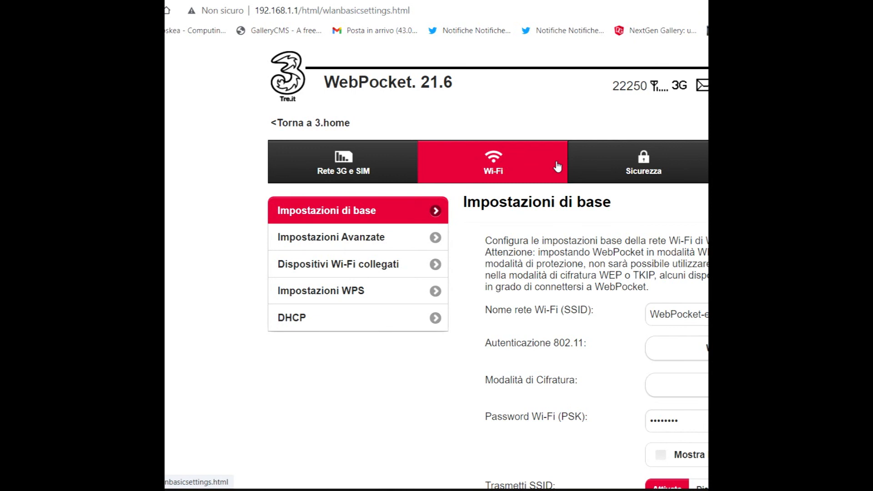
left_click(643, 162)
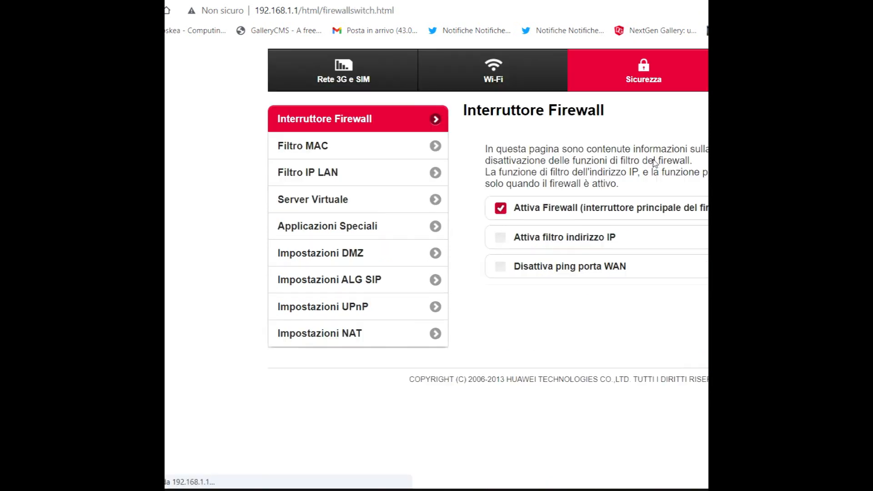
scroll("up", 3)
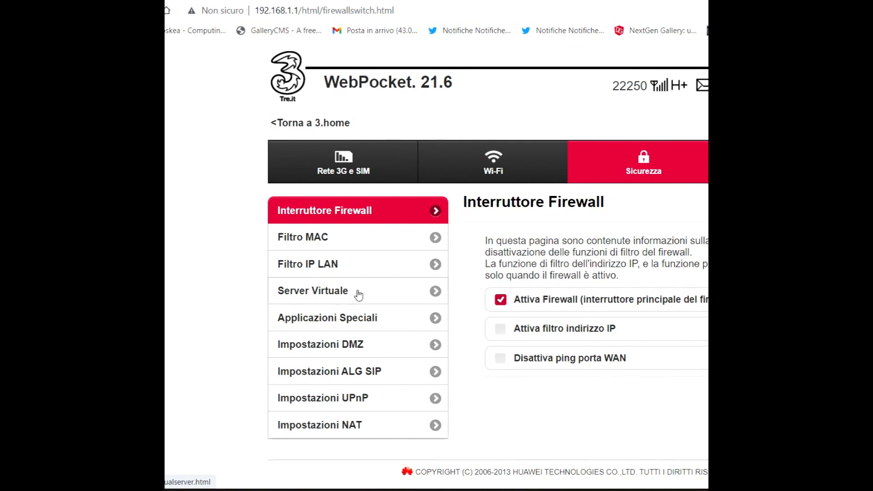
mouse_move(374, 354)
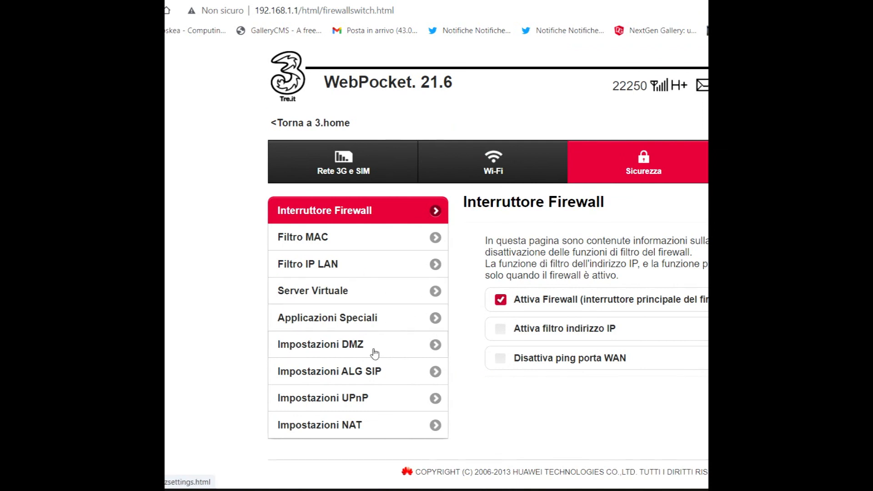
mouse_move(433, 233)
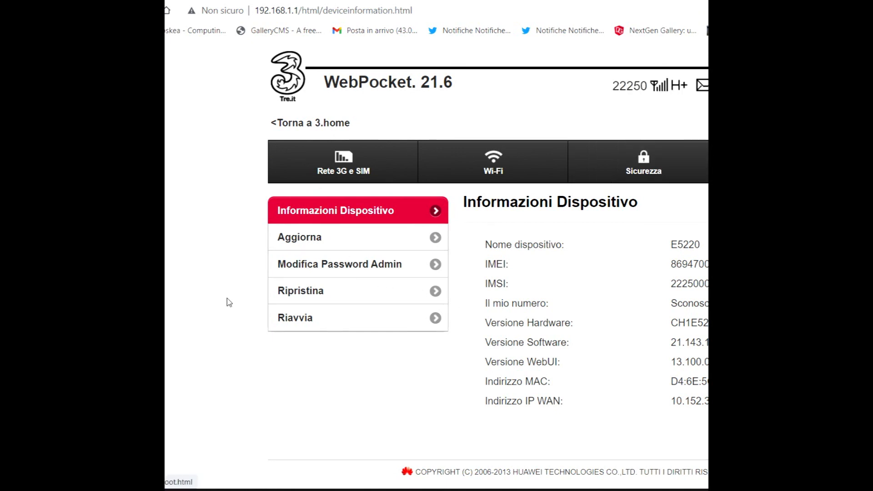
mouse_move(417, 265)
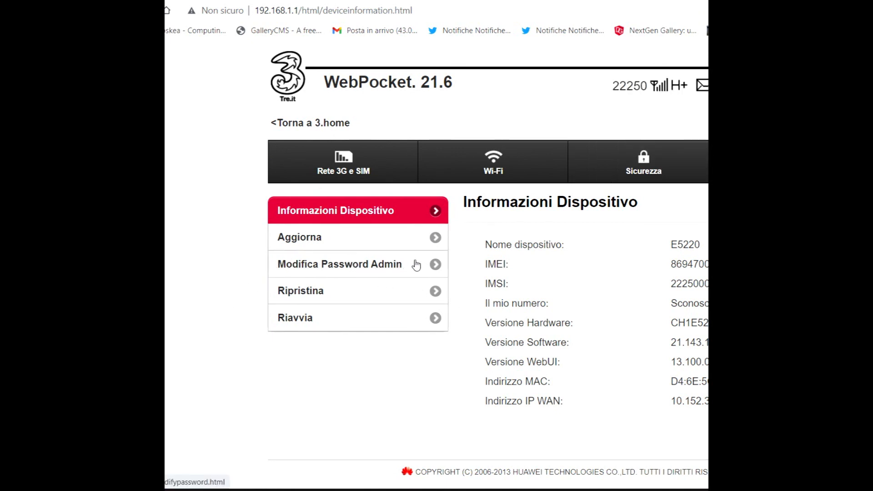
mouse_move(278, 271)
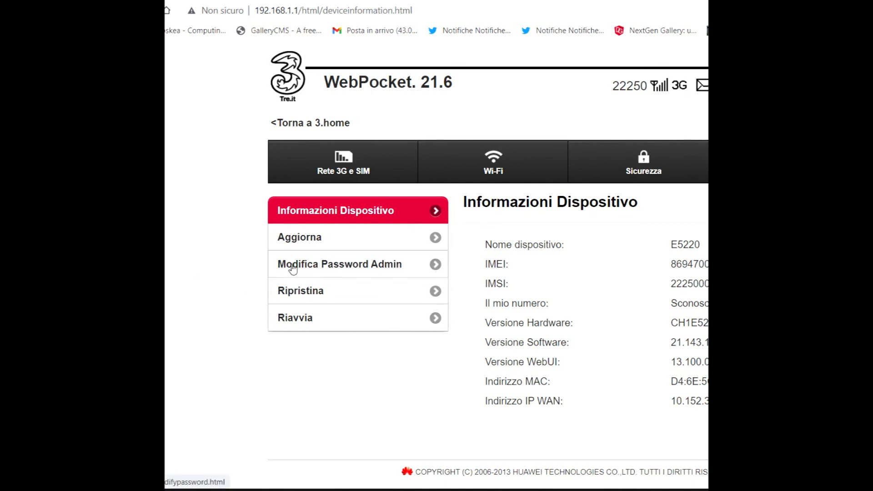
mouse_move(439, 289)
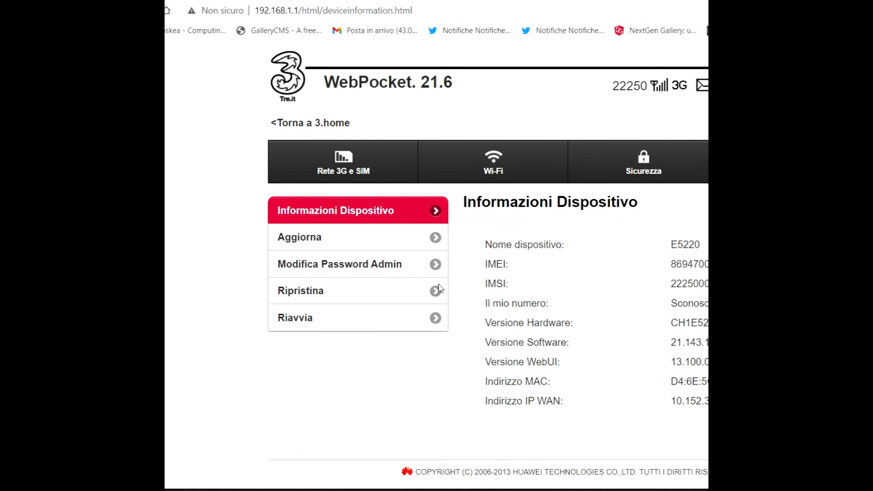
Step: Go to Modifica Password Admin and focus the Password Attuale field
left_click(339, 264)
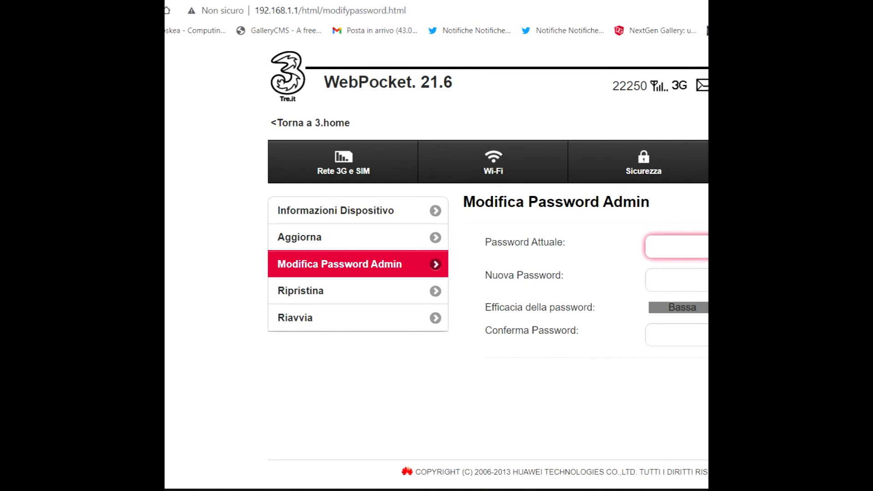
left_click(676, 247)
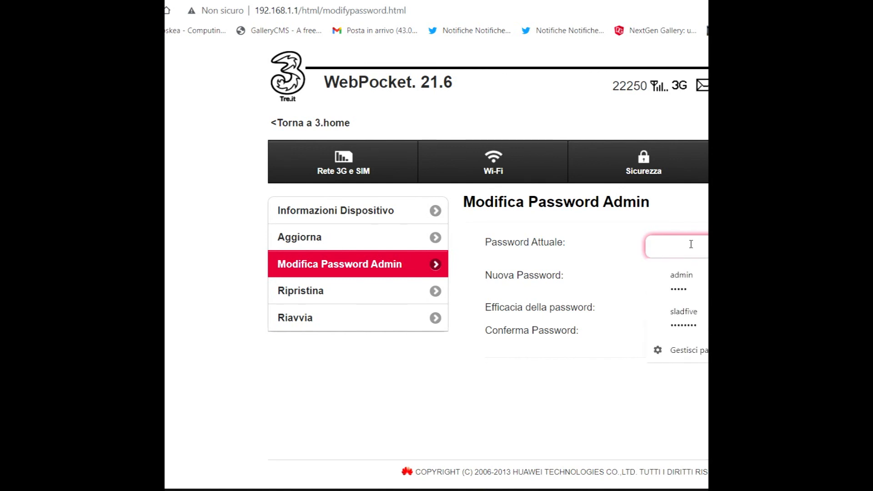